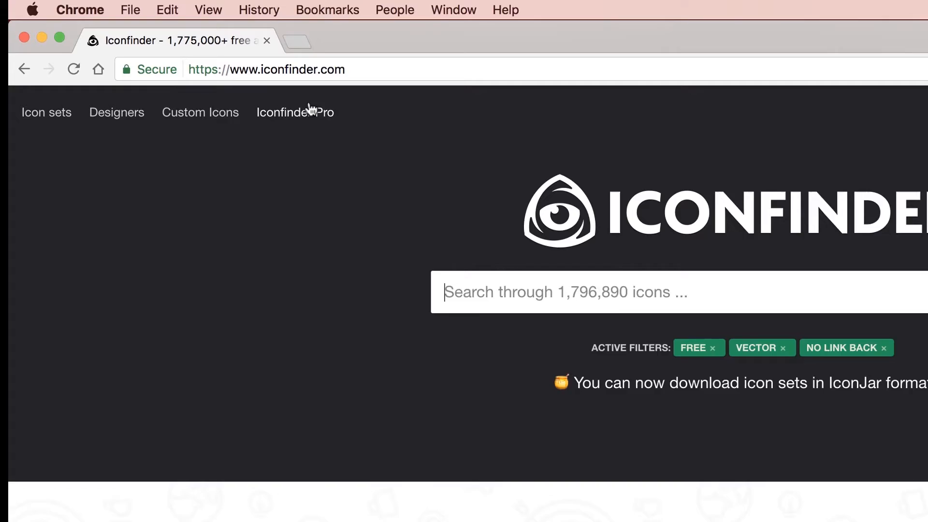
# Go to iconfinder.com and enter 'woman' into the icon search field
pyautogui.click(266, 70)
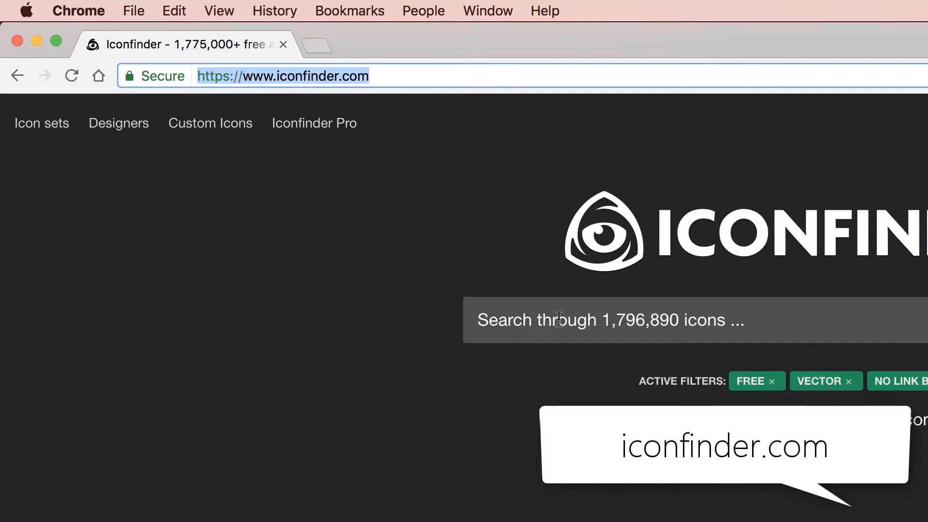
pyautogui.click(591, 320)
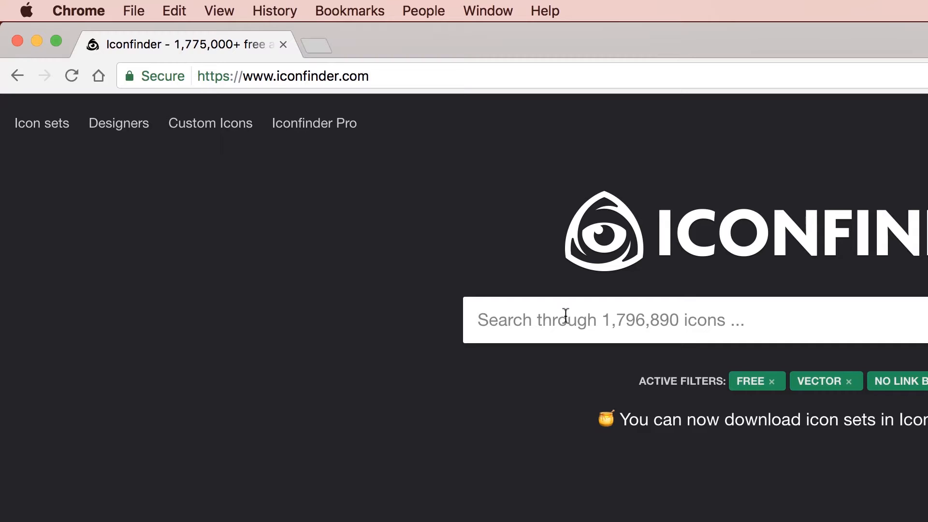
pyautogui.write('woman')
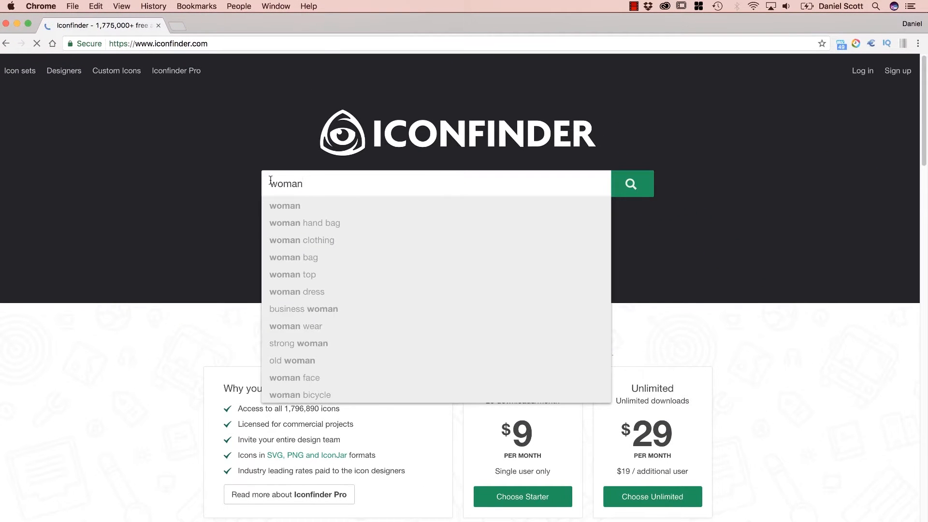
# Run the woman search and filter results to free vector icons with no link back
pyautogui.click(631, 183)
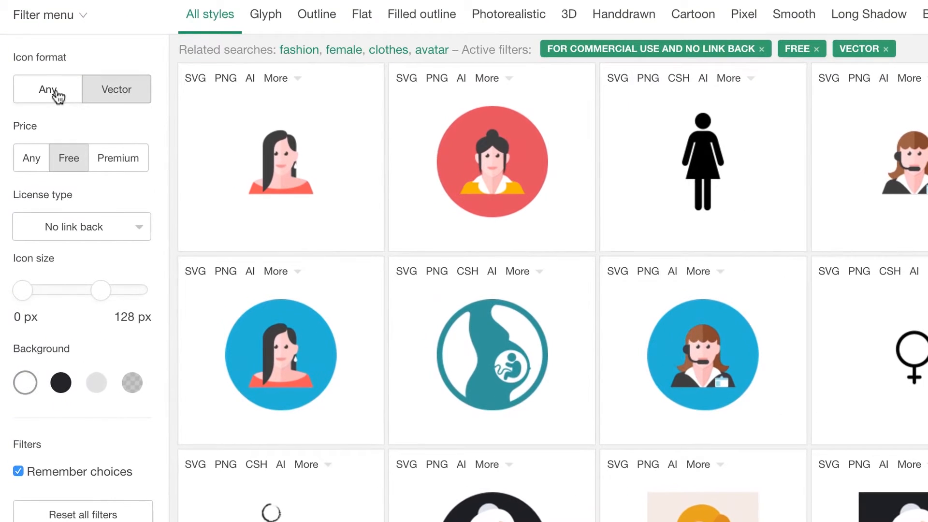
pyautogui.click(81, 226)
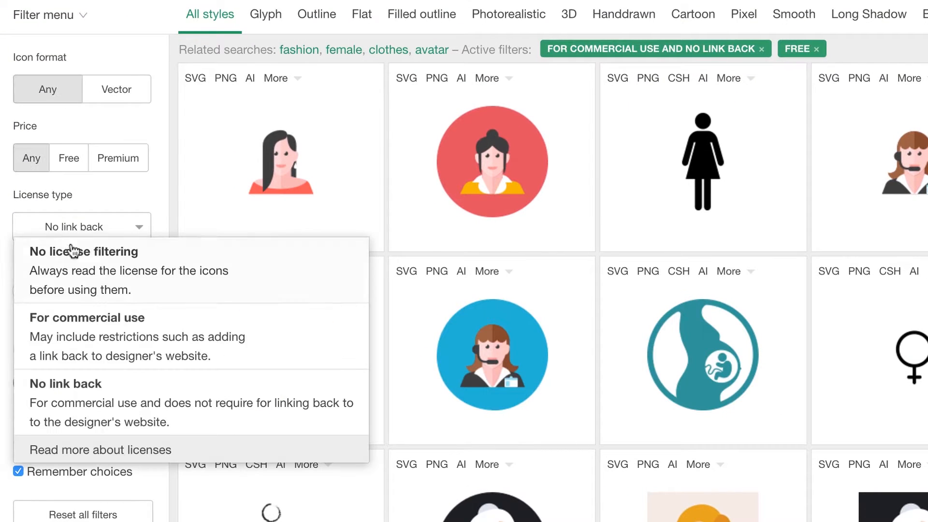
pyautogui.click(84, 251)
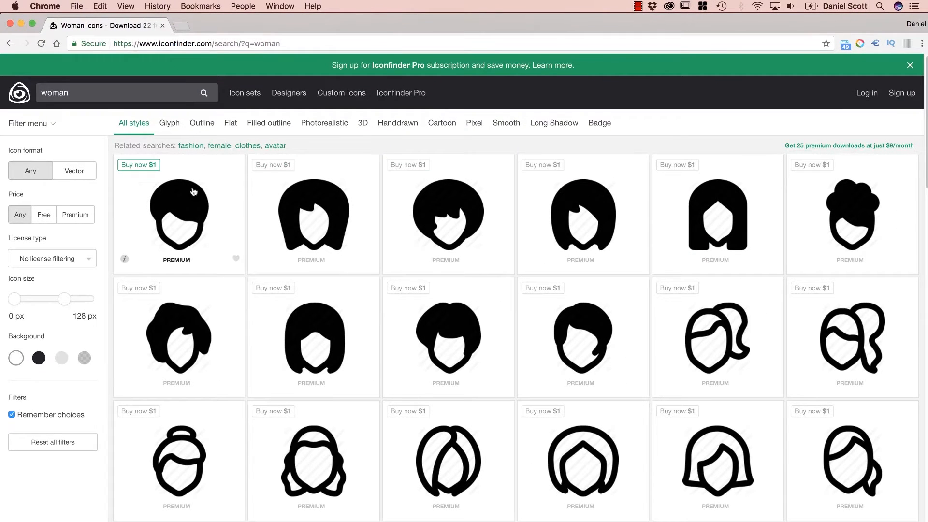
pyautogui.moveTo(293, 167)
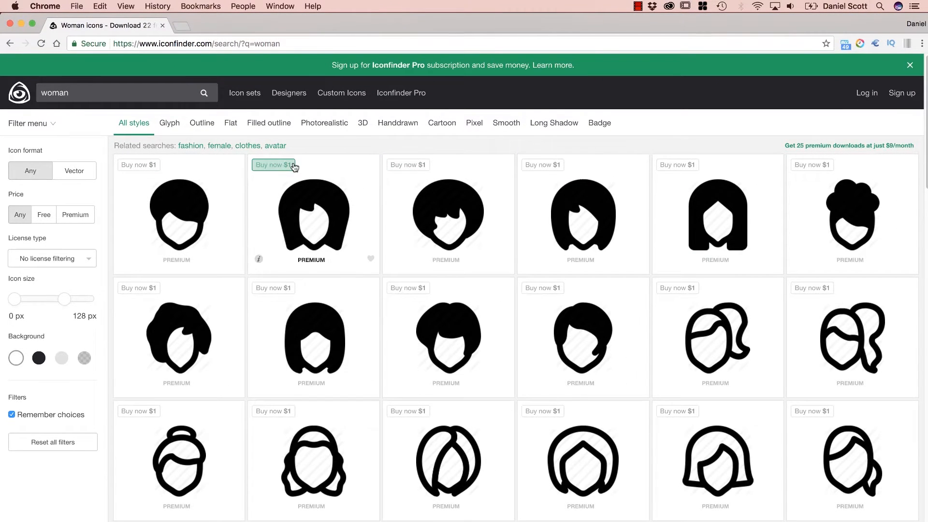
pyautogui.scroll(-3)
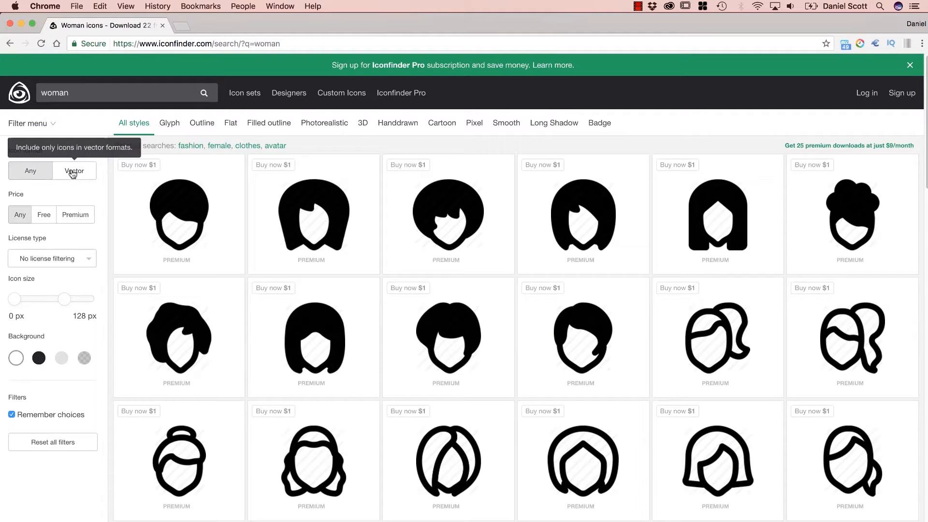
pyautogui.click(74, 170)
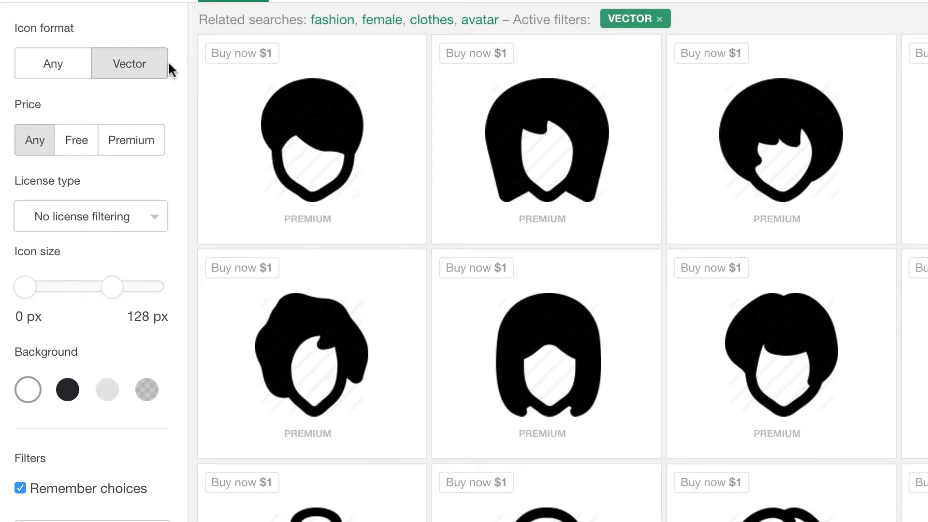
pyautogui.moveTo(161, 80)
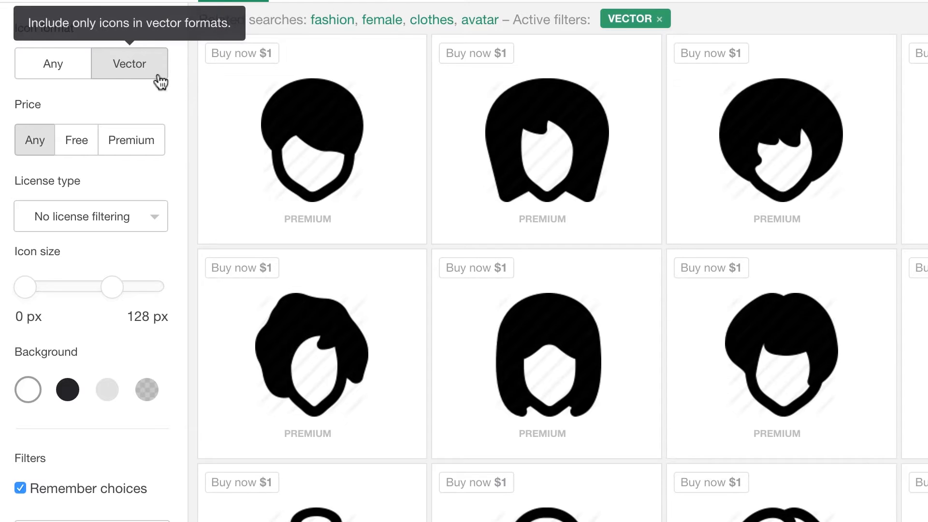
pyautogui.moveTo(832, 212)
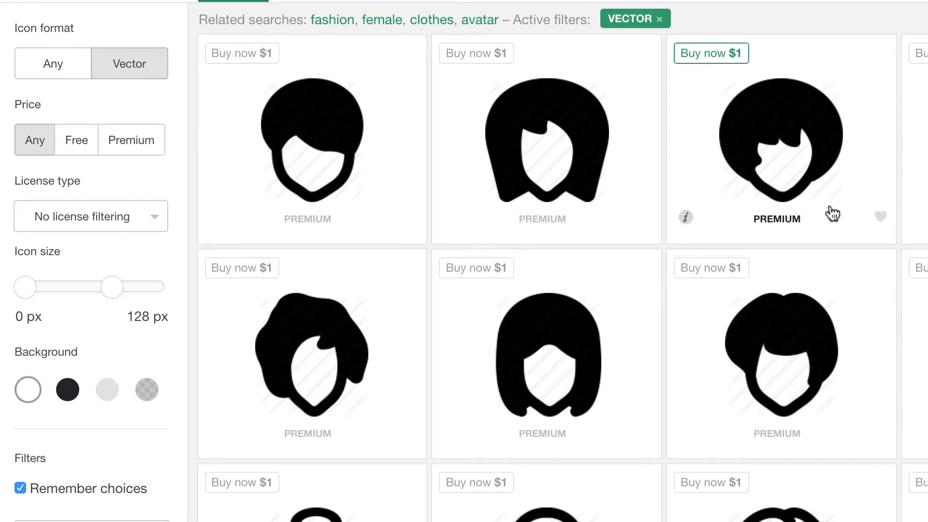
pyautogui.moveTo(77, 140)
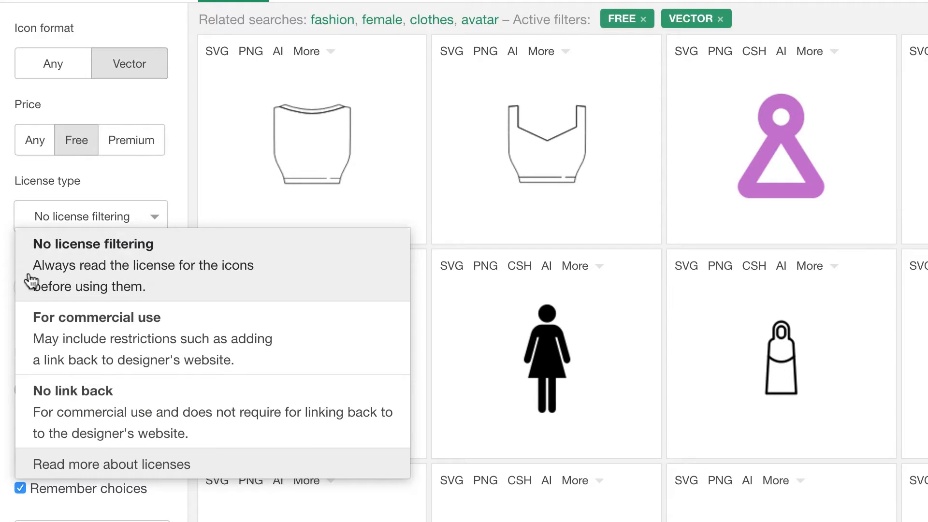
pyautogui.moveTo(48, 419)
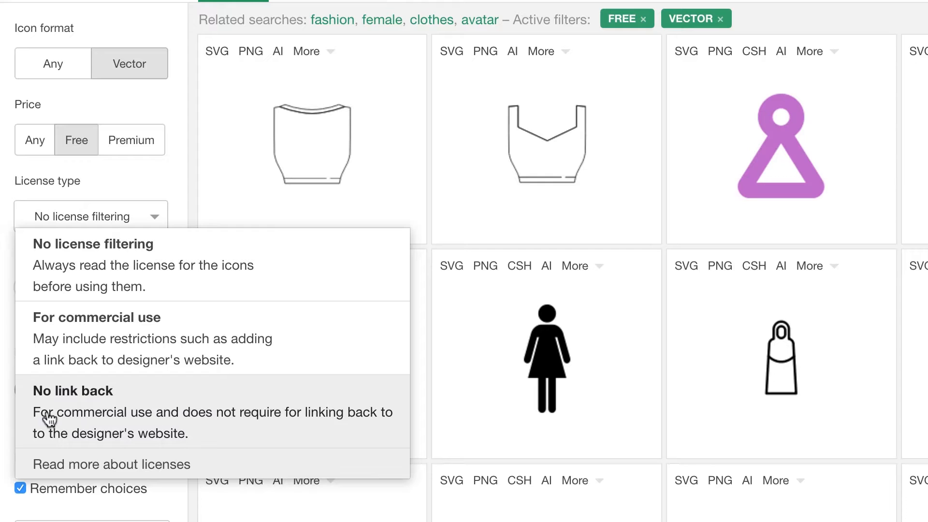
pyautogui.moveTo(146, 366)
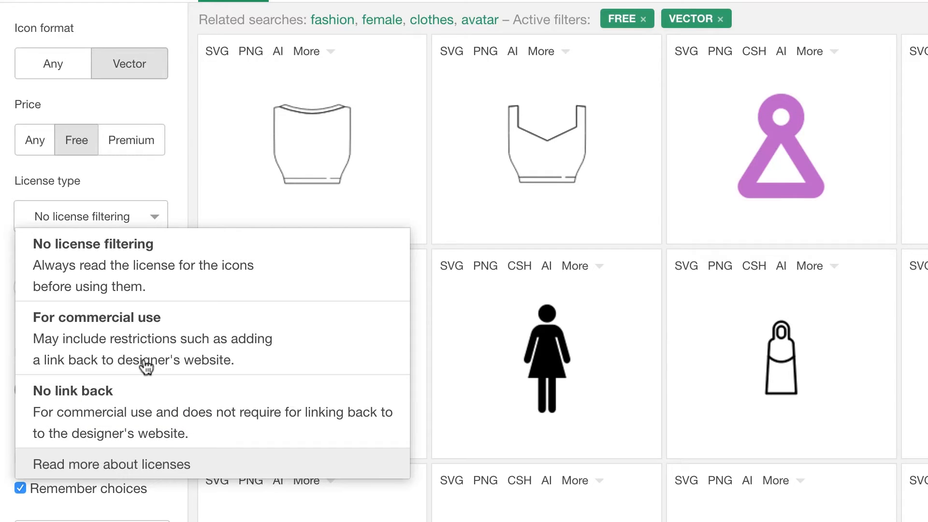
pyautogui.moveTo(136, 337)
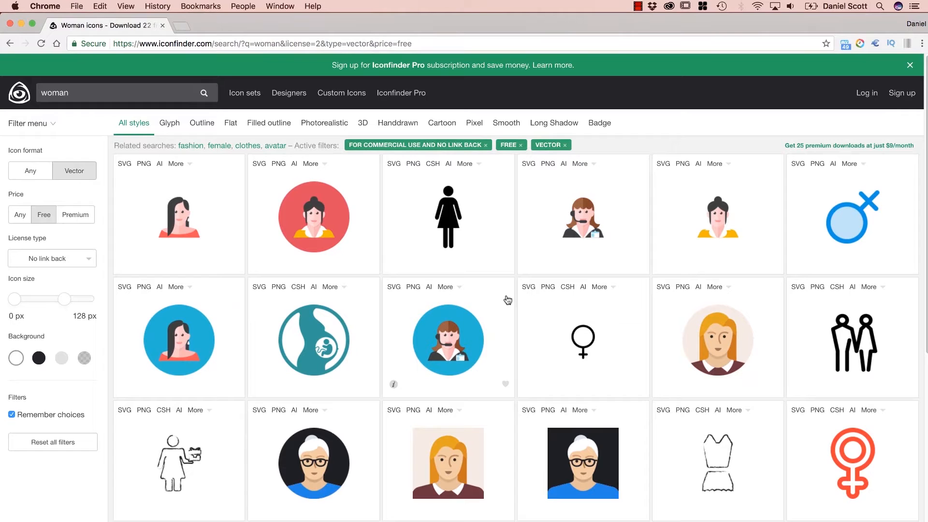
pyautogui.moveTo(491, 300)
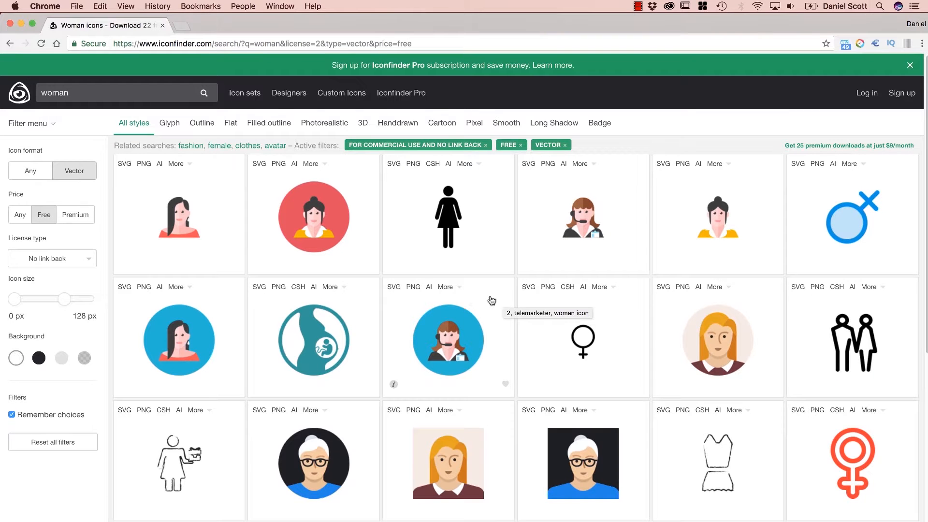
pyautogui.scroll(-3)
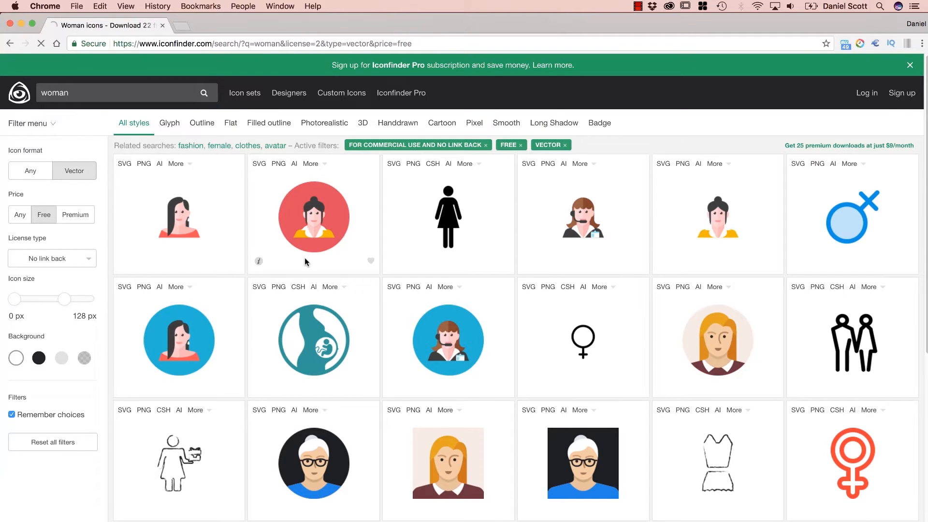
# Open the red-circle woman icon's download page with its size and format choices
pyautogui.click(313, 215)
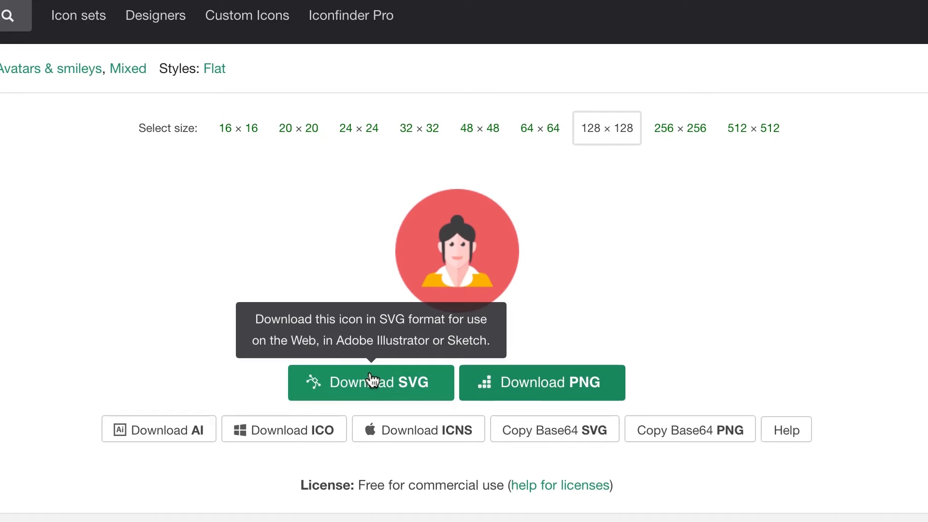
pyautogui.moveTo(593, 383)
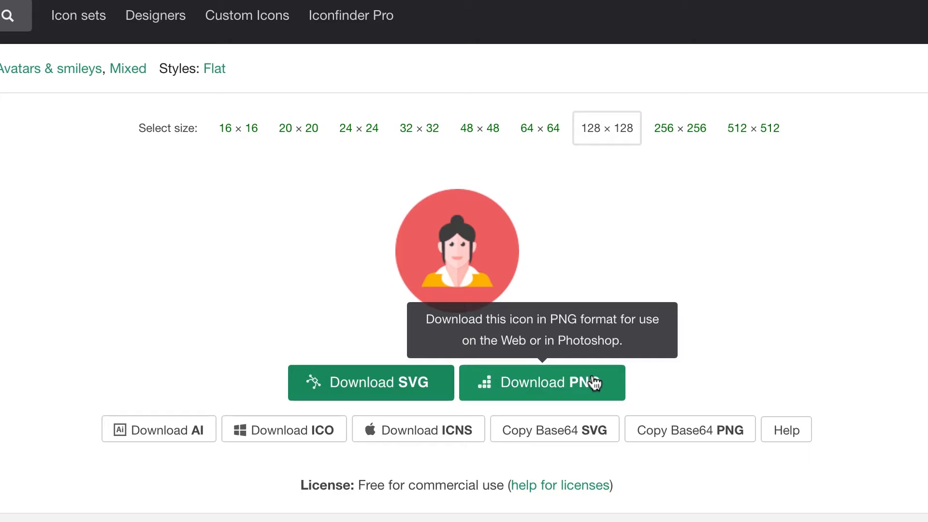
pyautogui.moveTo(587, 379)
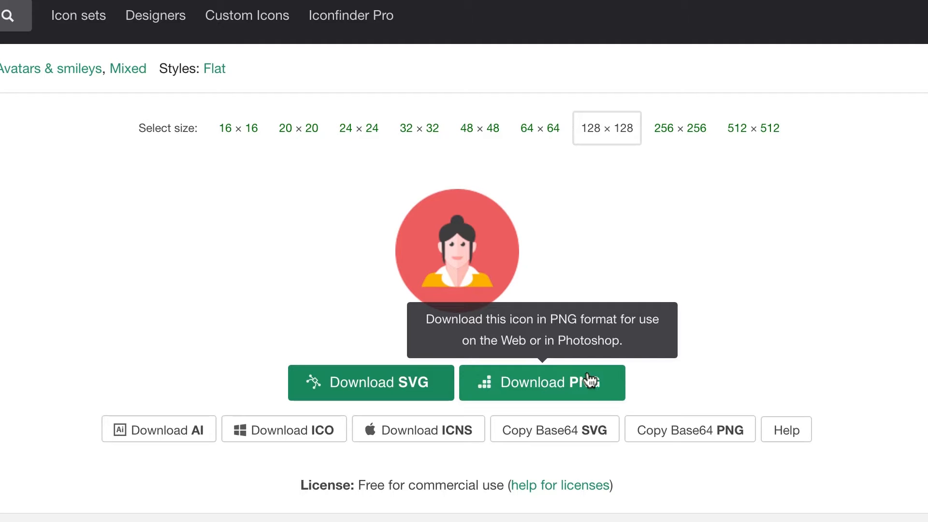
pyautogui.moveTo(371, 383)
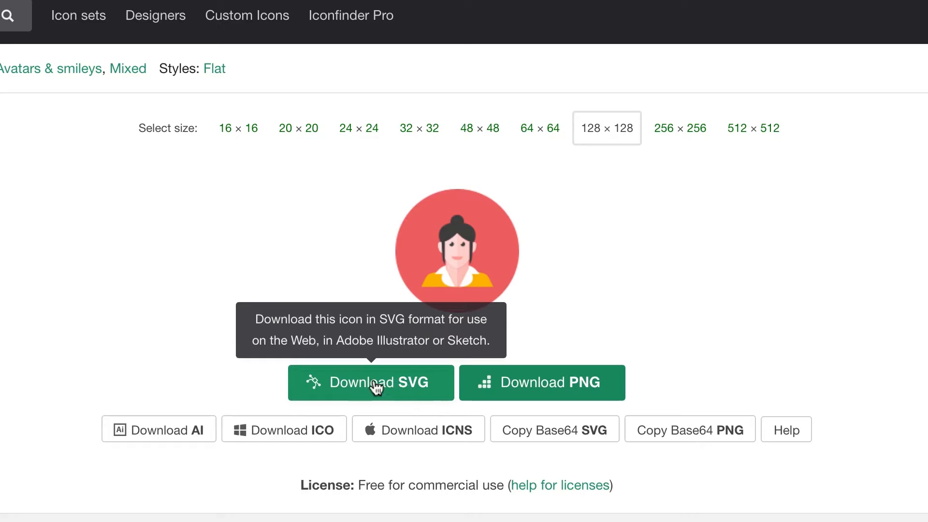
pyautogui.moveTo(387, 385)
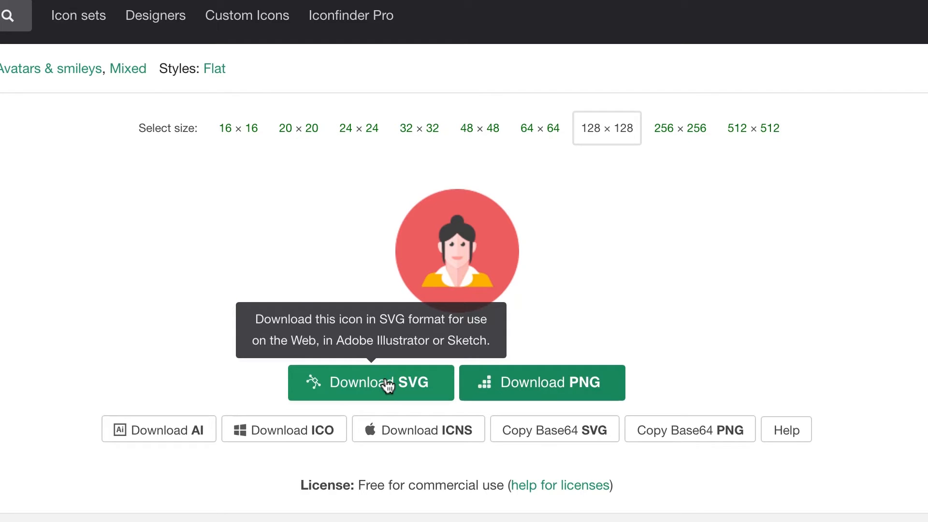
pyautogui.moveTo(122, 290)
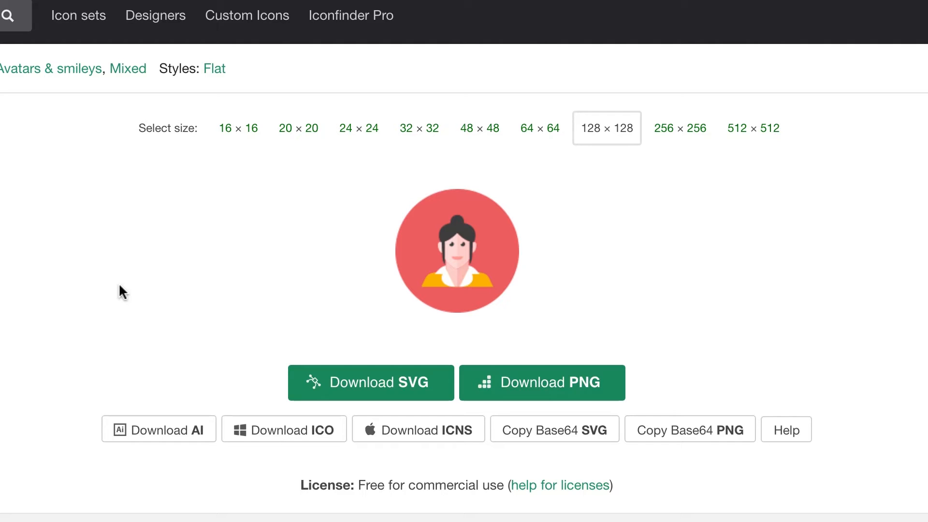
pyautogui.moveTo(120, 288)
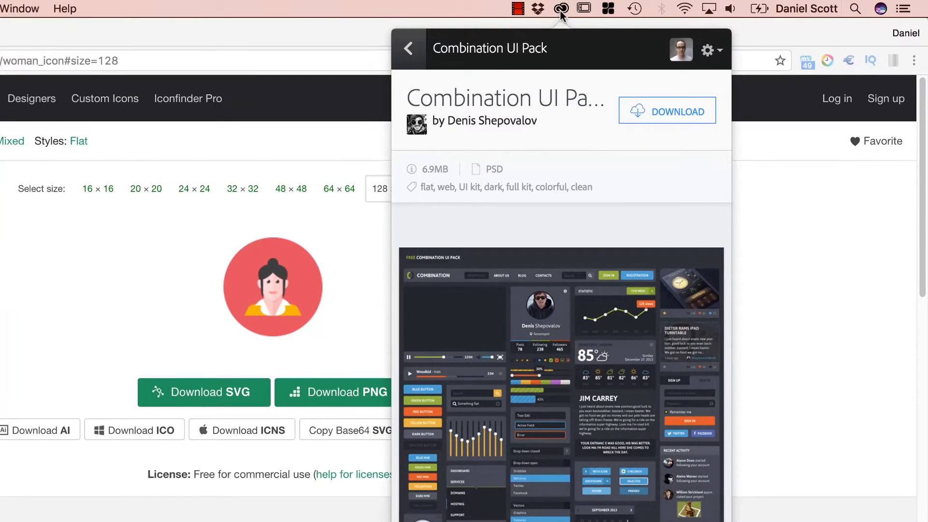
# Return to the Creative Cloud Market assets list and switch to the Home activity stream
pyautogui.click(408, 49)
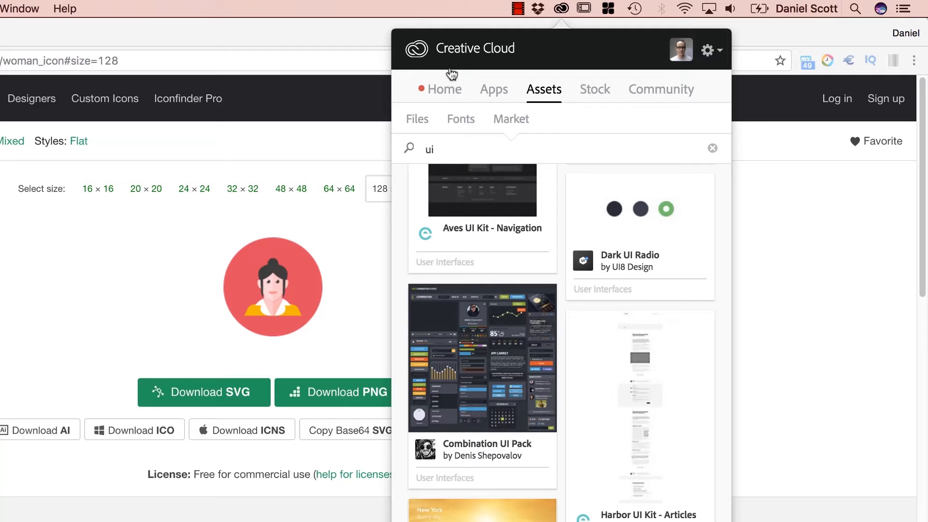
pyautogui.scroll(-3)
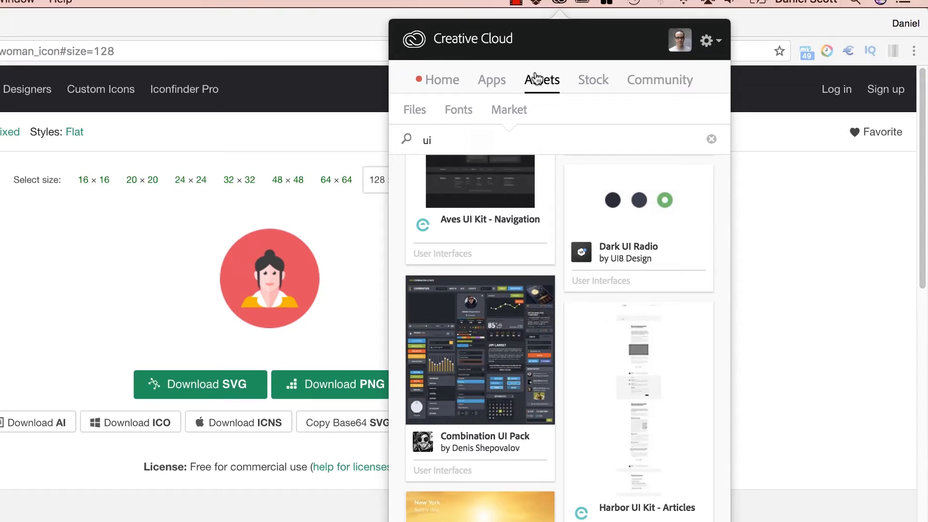
pyautogui.scroll(-3)
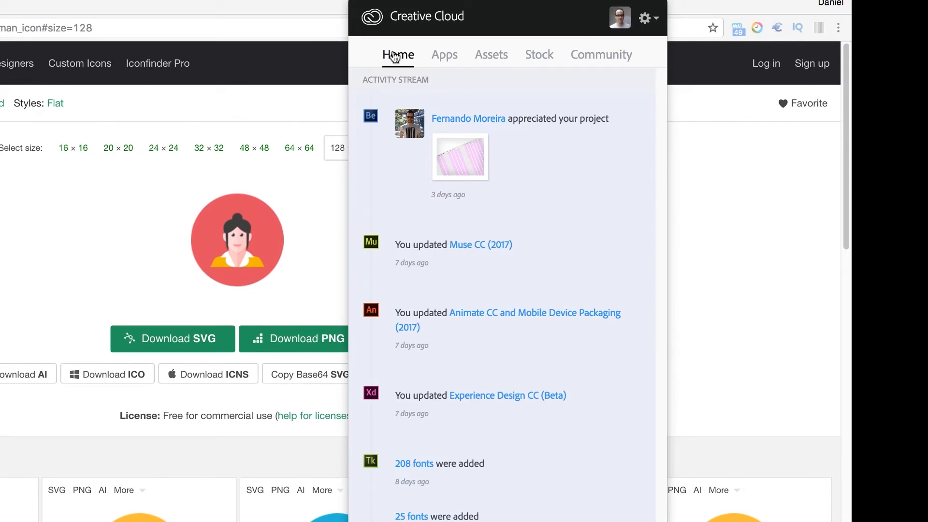
pyautogui.click(490, 55)
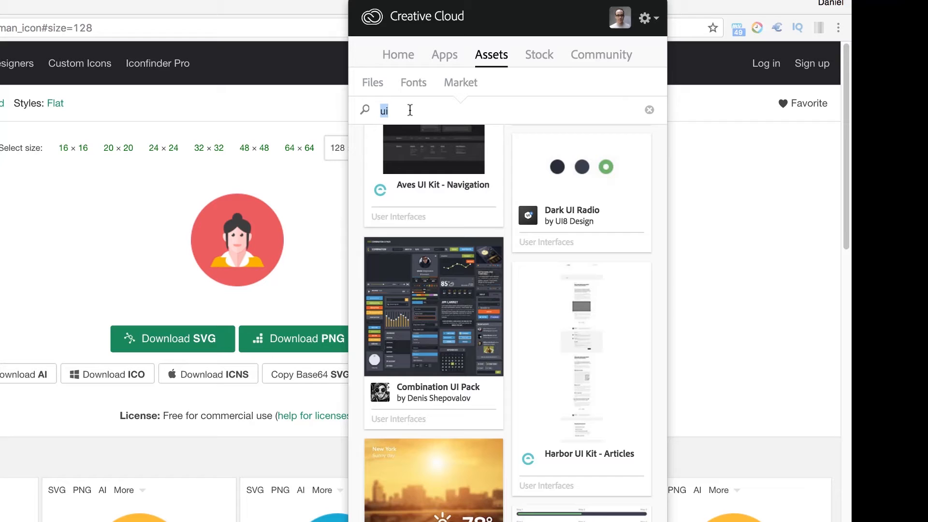
# Search the Creative Cloud Market assets for 'woman' and browse the matching vectors
pyautogui.click(649, 110)
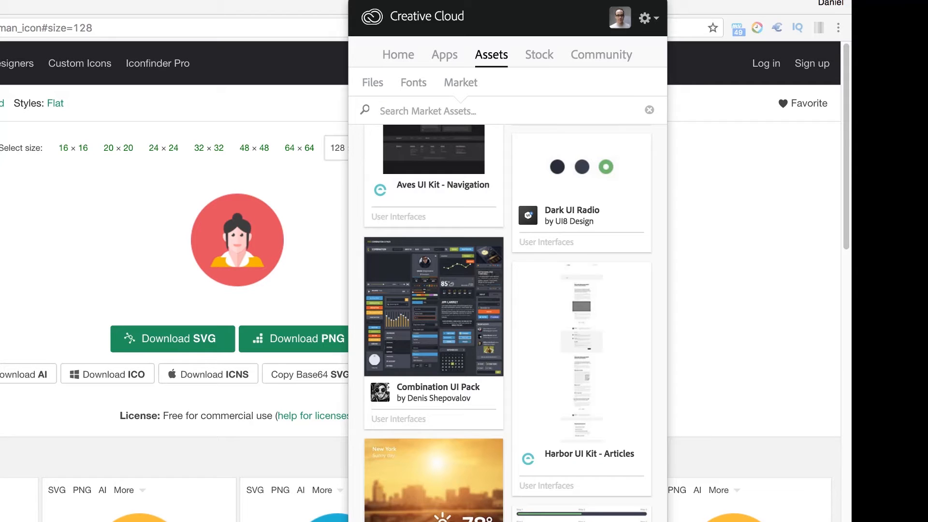
pyautogui.write('woman')
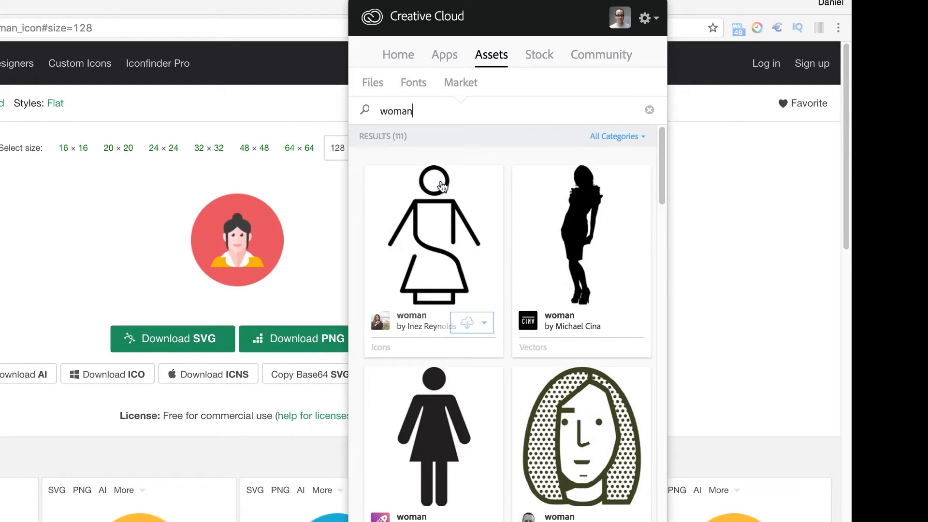
pyautogui.moveTo(491, 264)
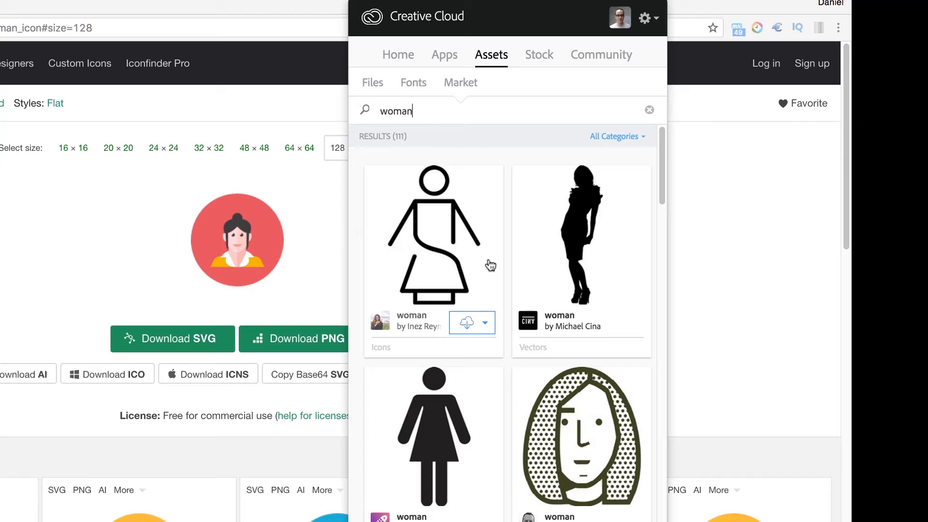
pyautogui.scroll(-3)
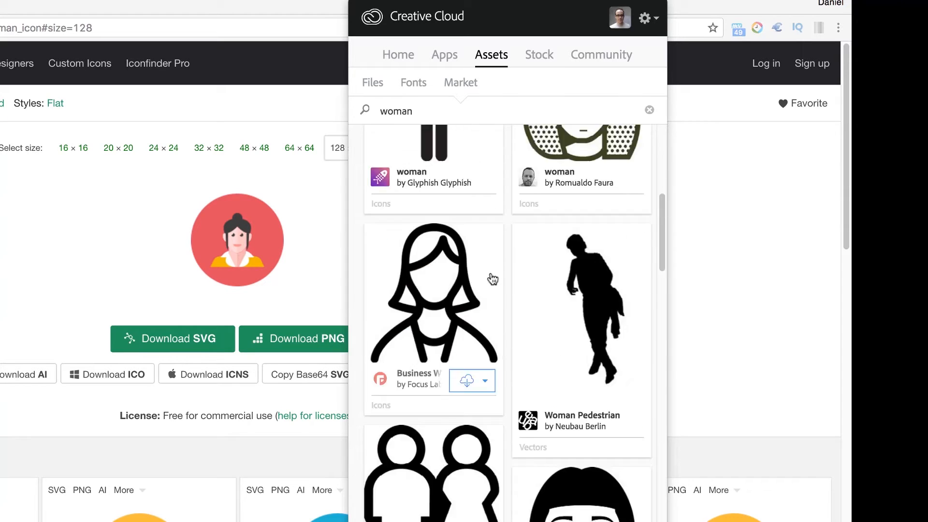
pyautogui.scroll(-3)
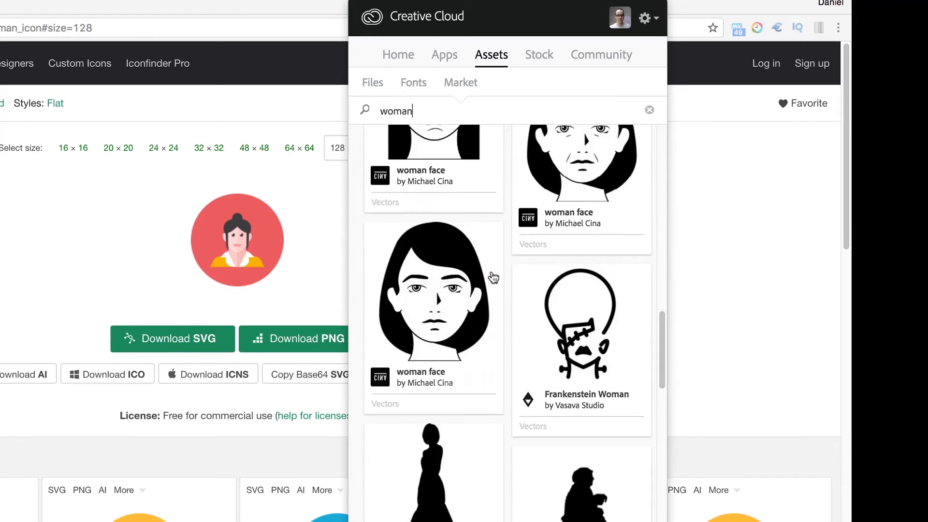
pyautogui.scroll(-3)
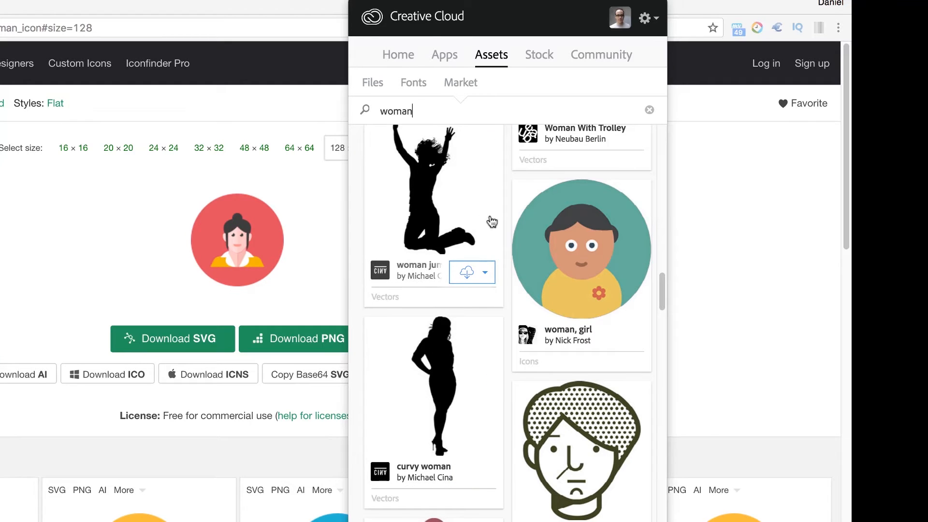
pyautogui.scroll(-3)
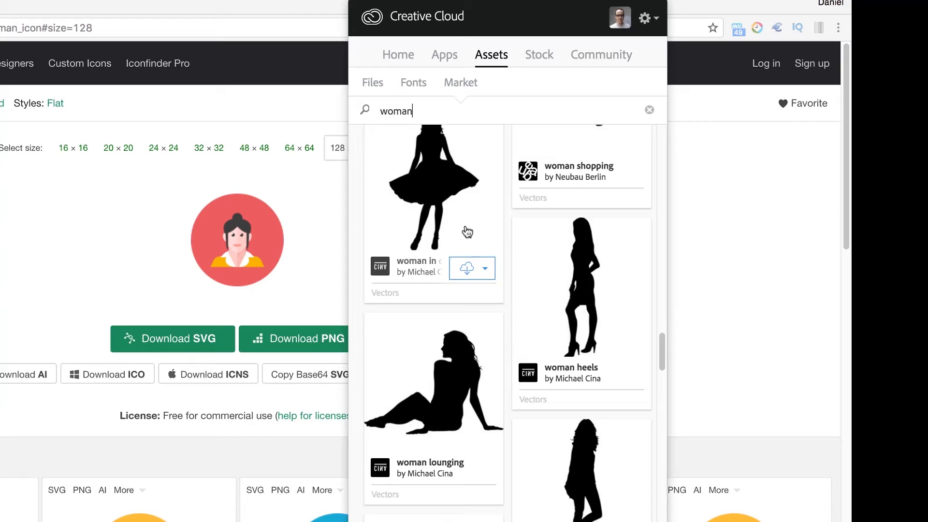
pyautogui.moveTo(489, 245)
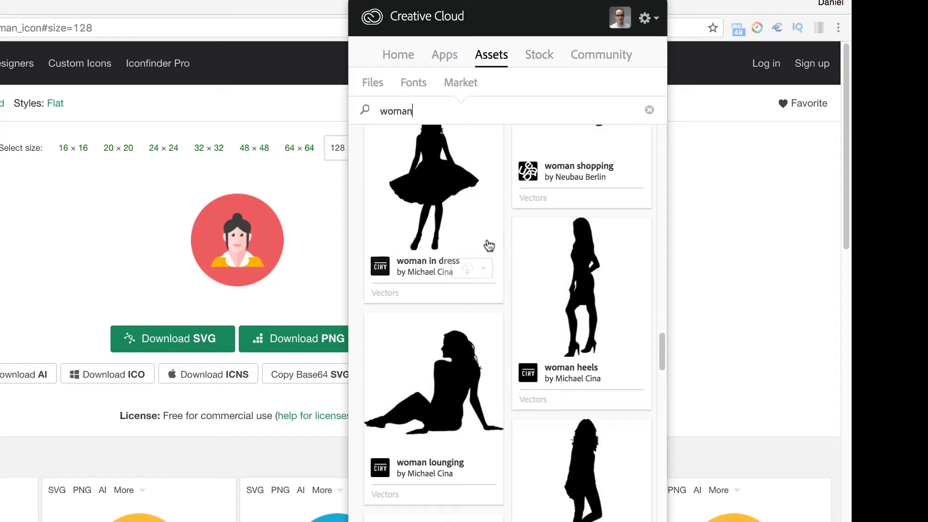
pyautogui.scroll(-3)
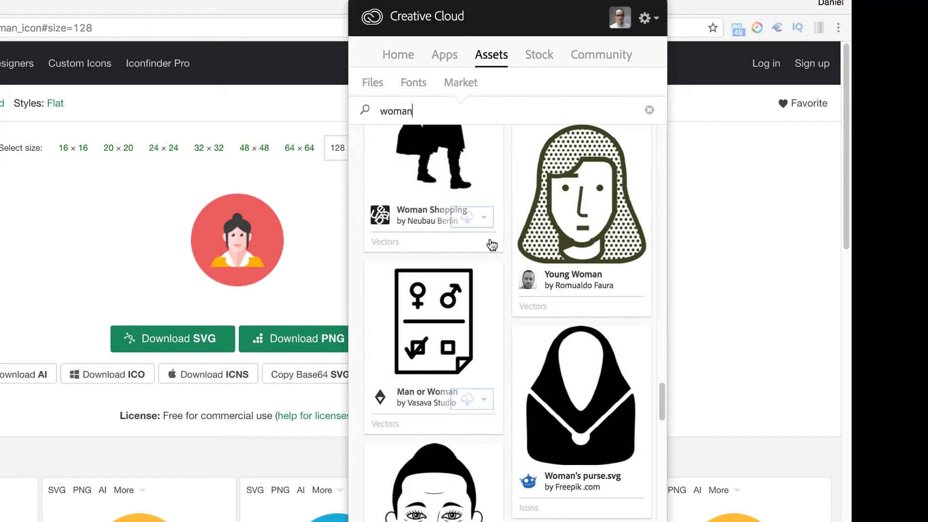
pyautogui.scroll(-3)
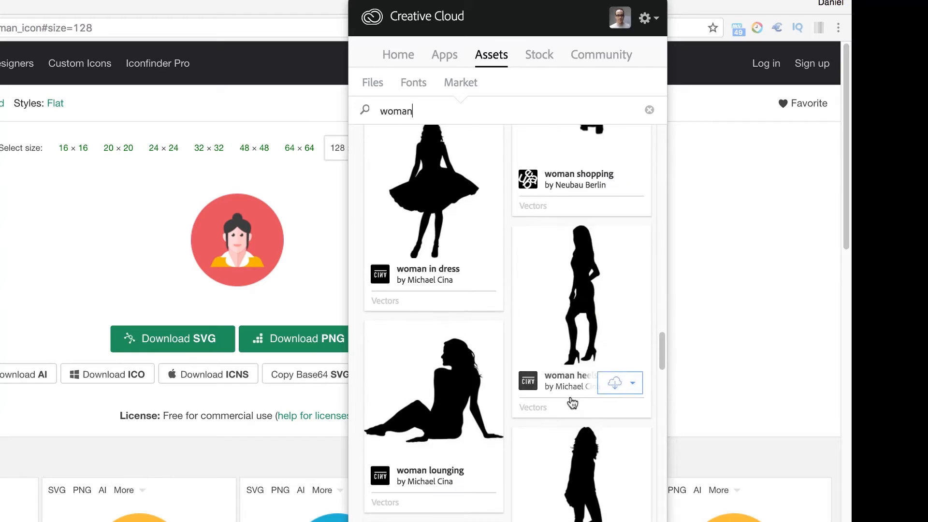
pyautogui.scroll(-3)
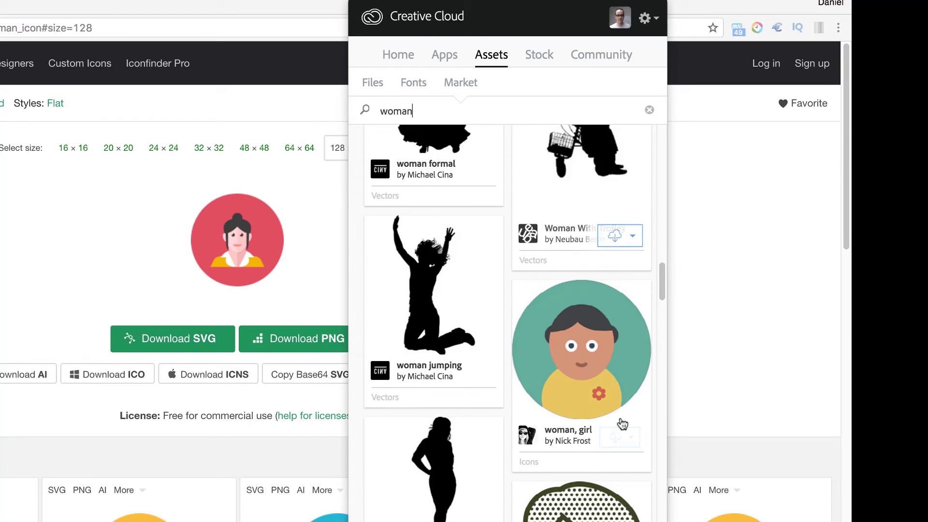
# Add the 'woman, girl' Market icon to the Infographic library, then return to the Market results
pyautogui.click(632, 236)
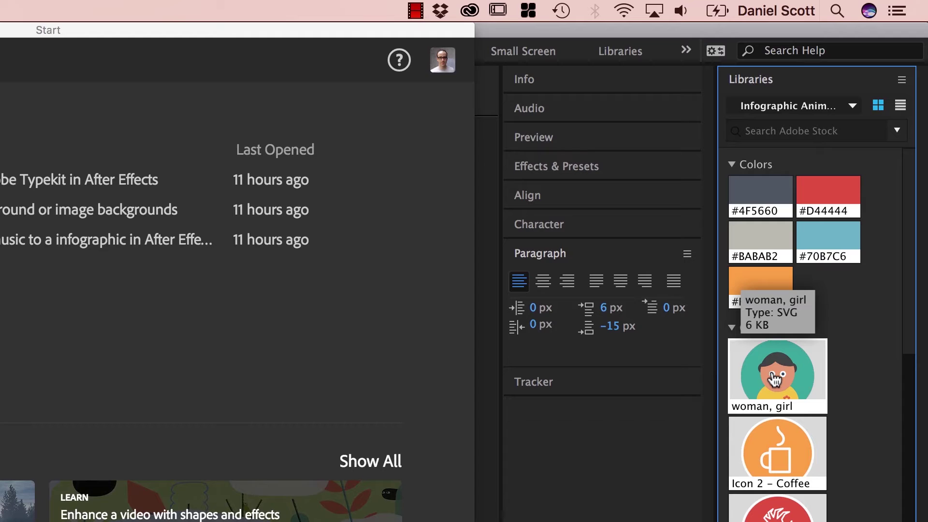
pyautogui.click(469, 10)
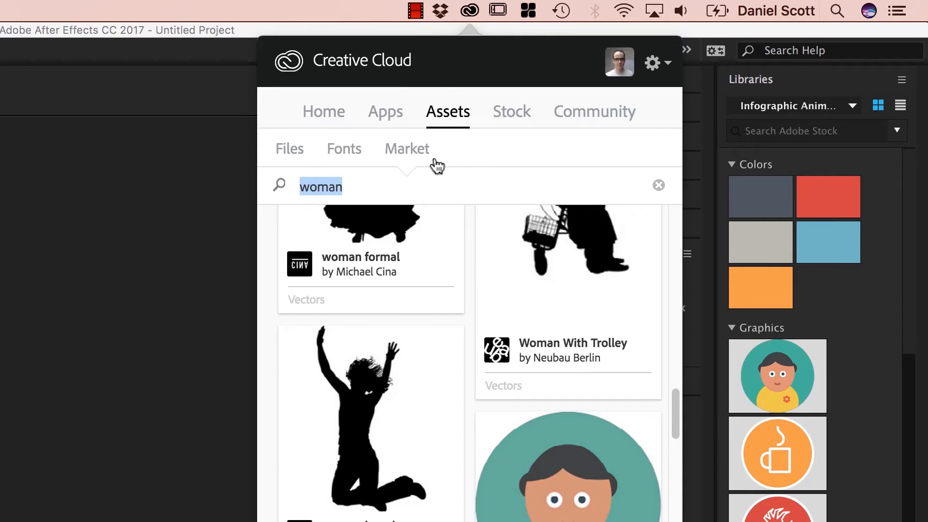
pyautogui.moveTo(345, 180)
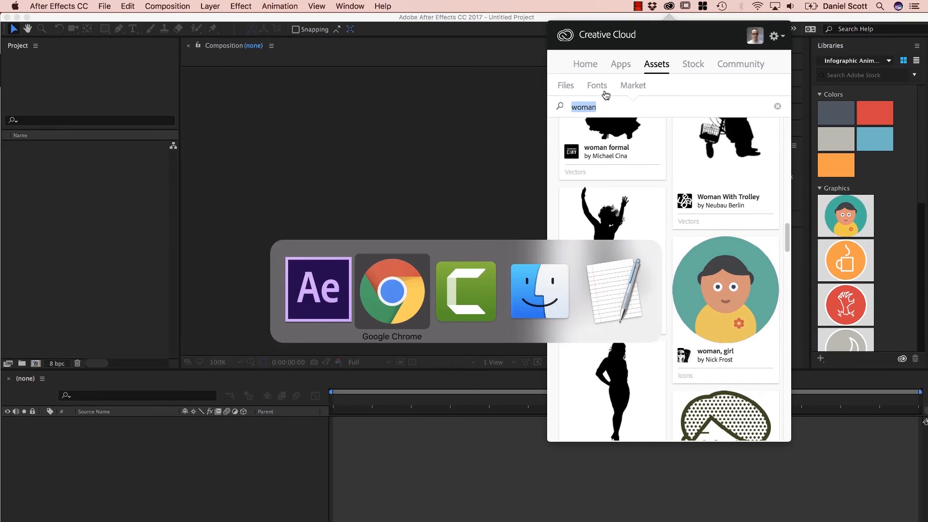
pyautogui.click(391, 291)
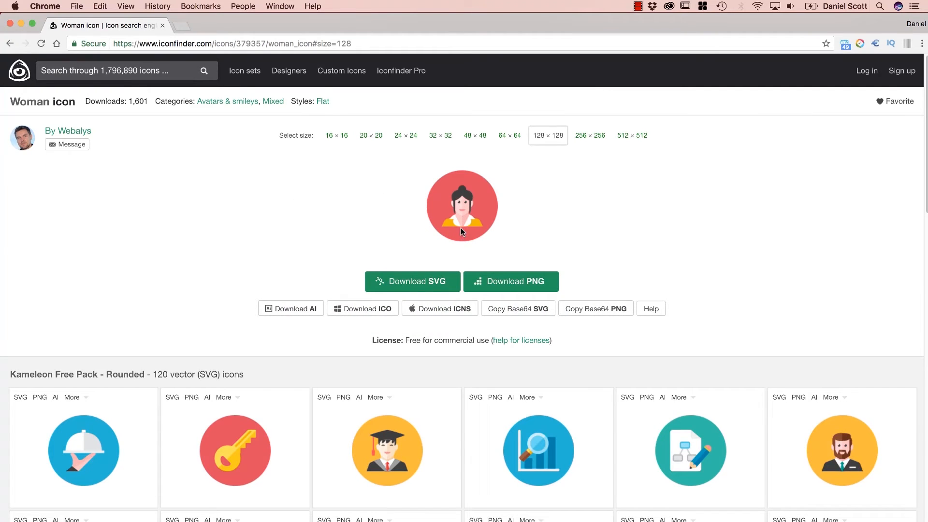
pyautogui.scroll(-3)
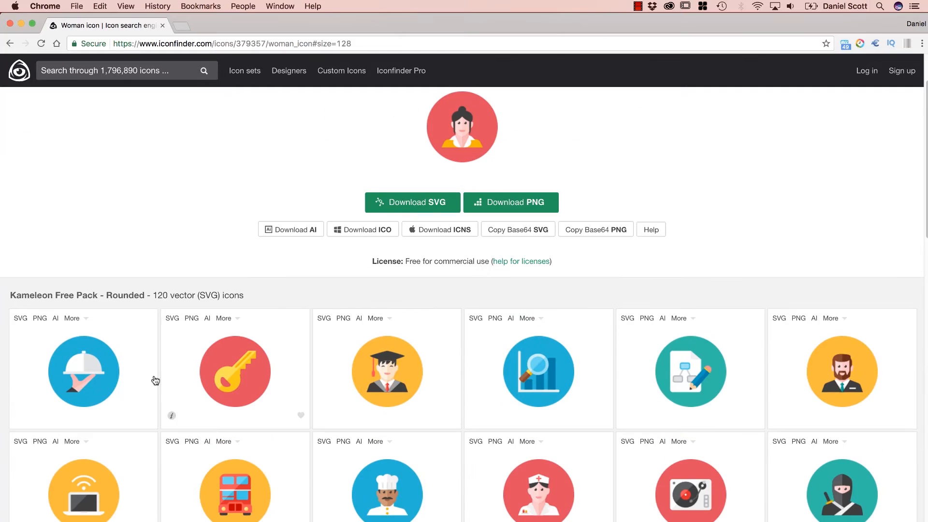
pyautogui.moveTo(463, 154)
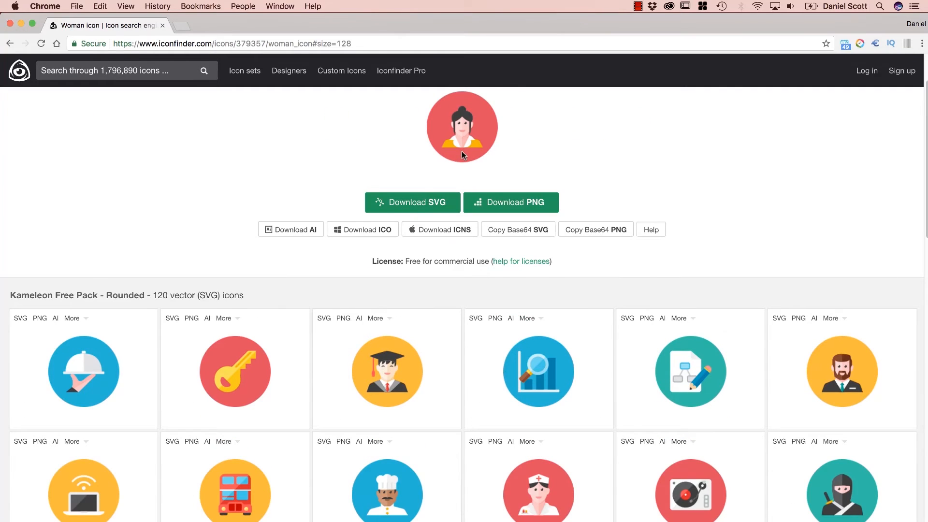
pyautogui.scroll(-3)
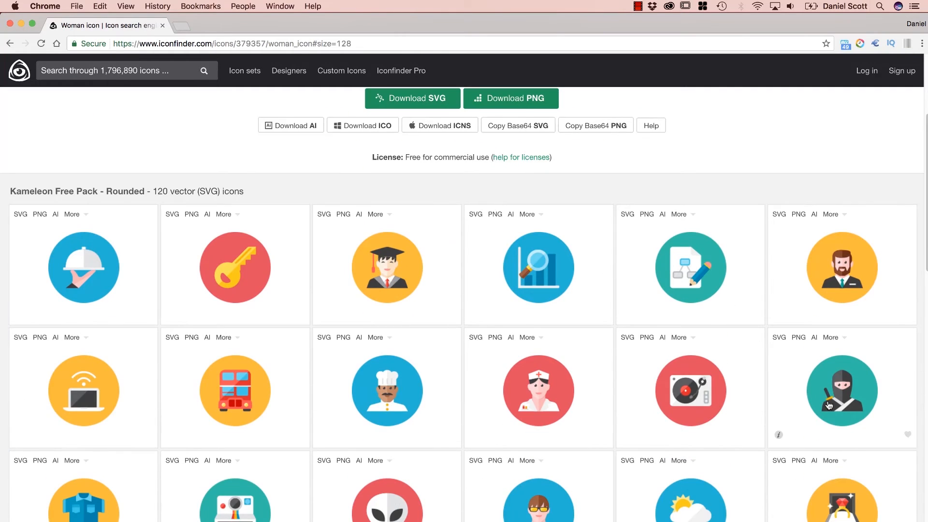
pyautogui.scroll(3)
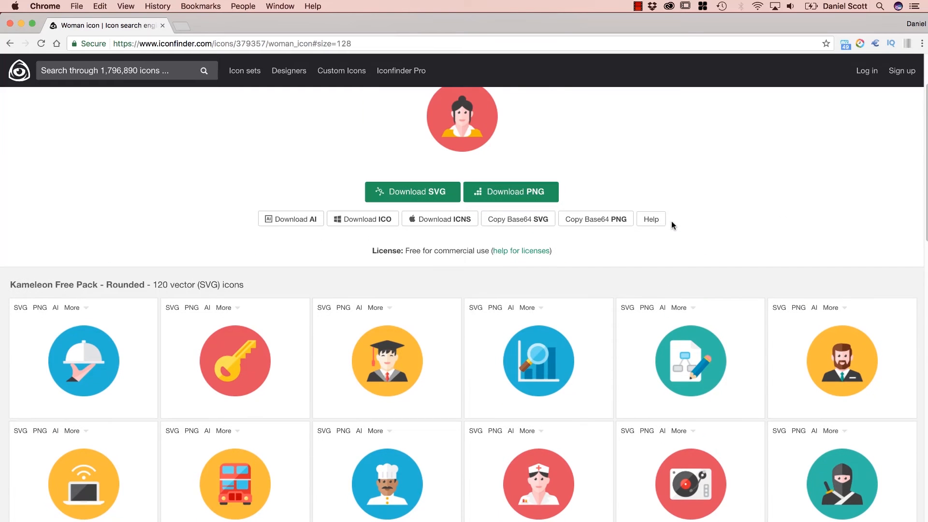
pyautogui.moveTo(595, 286)
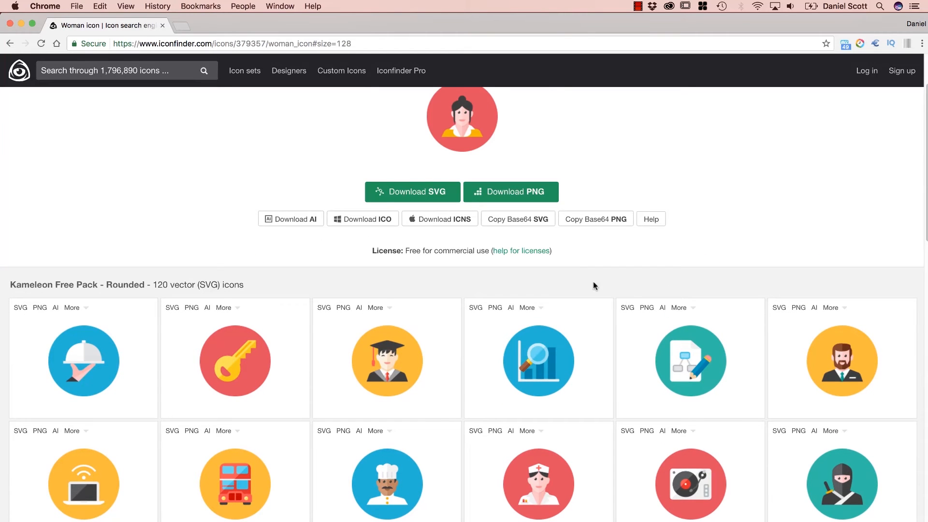
pyautogui.scroll(3)
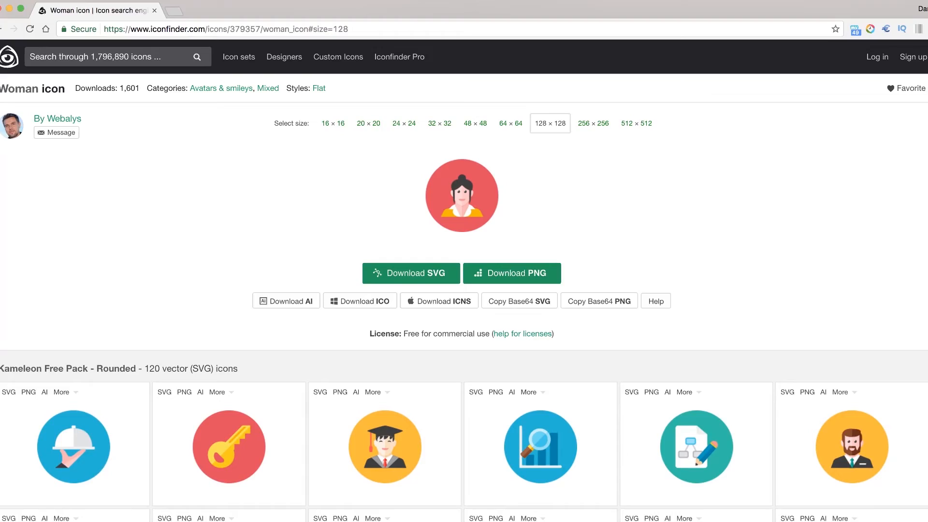
# View the Iconfinder Pro plans: Starter at $9 and Unlimited at $29 monthly
pyautogui.click(399, 57)
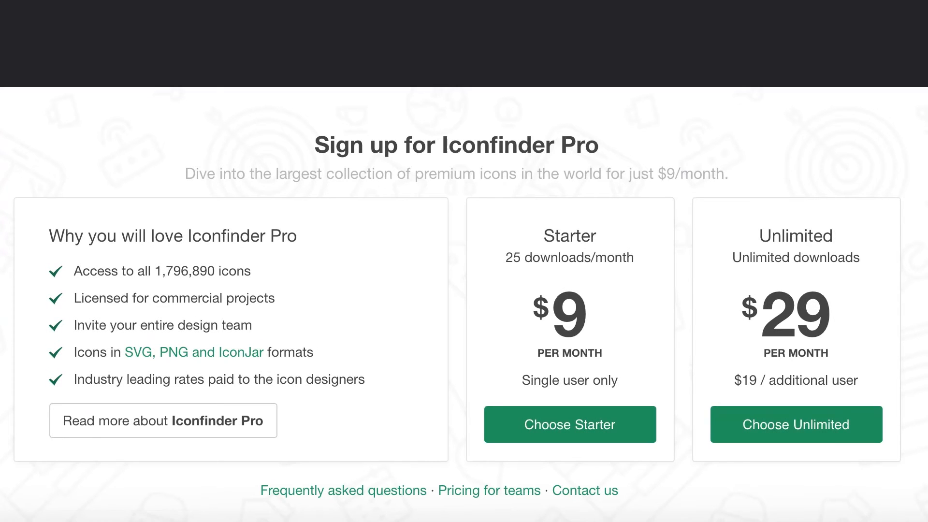
pyautogui.moveTo(583, 353)
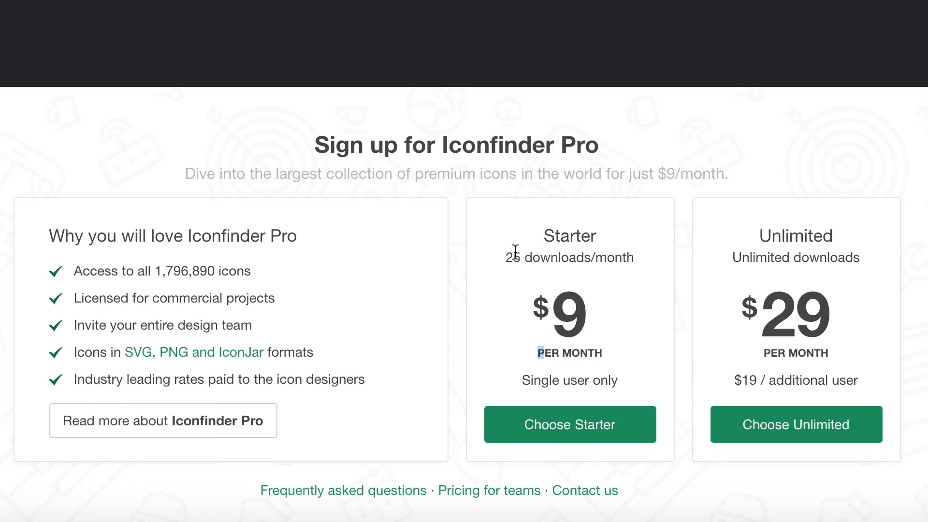
pyautogui.moveTo(724, 292)
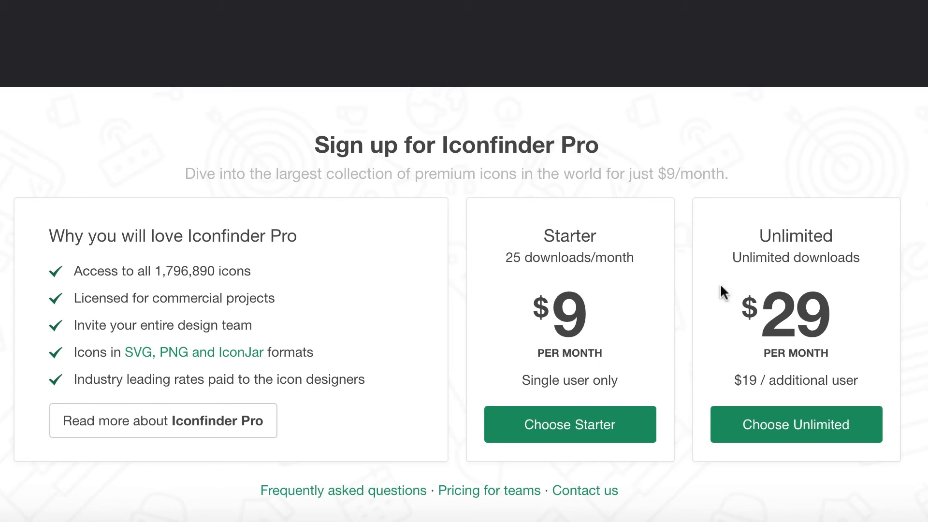
pyautogui.moveTo(810, 318)
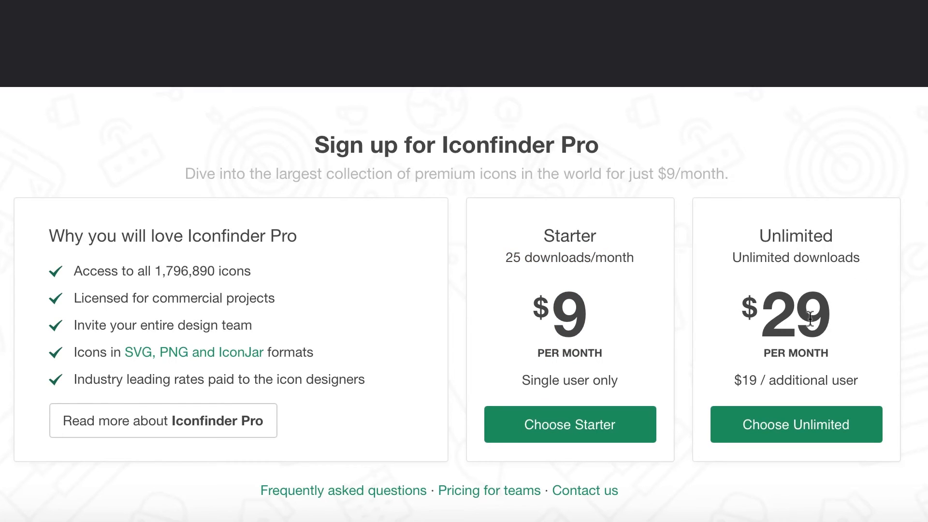
pyautogui.scroll(3)
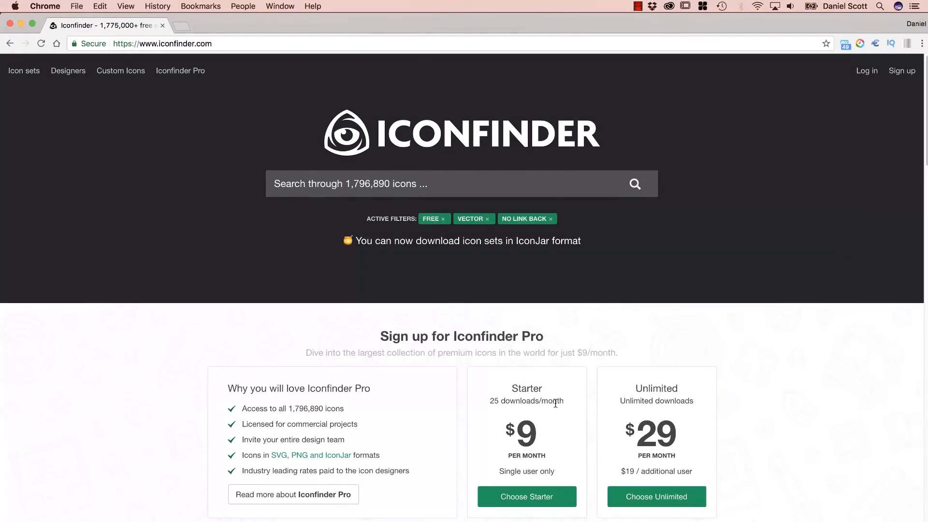